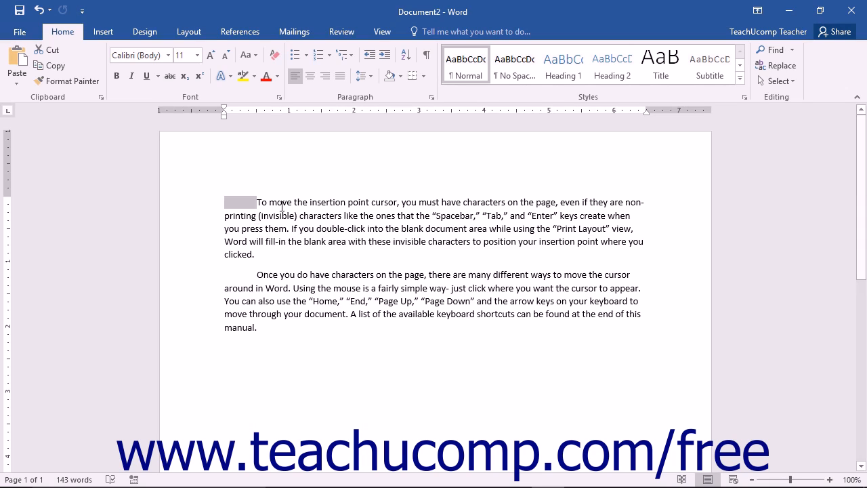
click(62, 31)
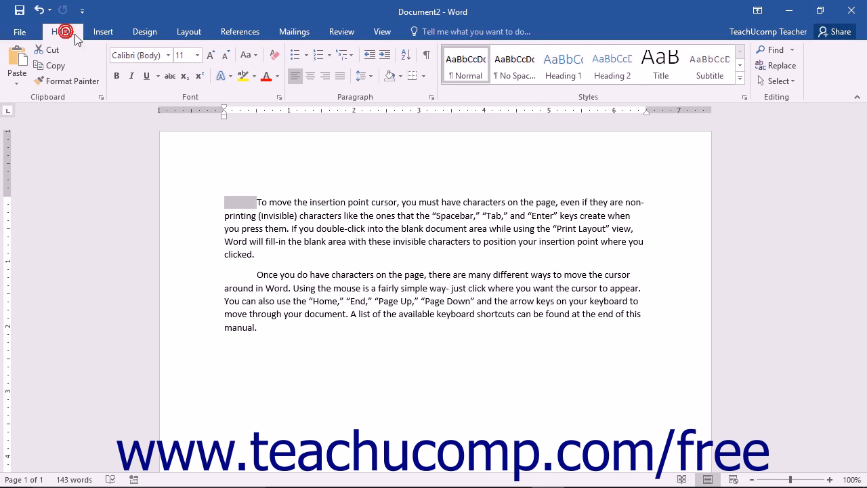
mouse_move(424, 57)
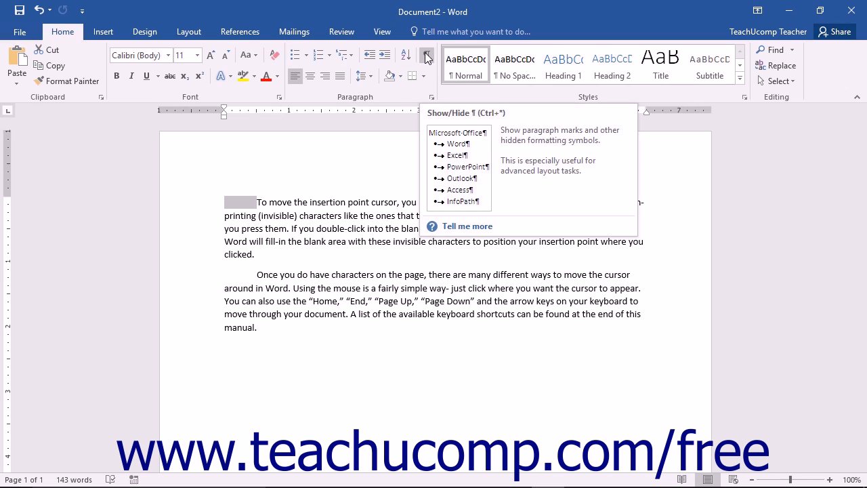
click(424, 54)
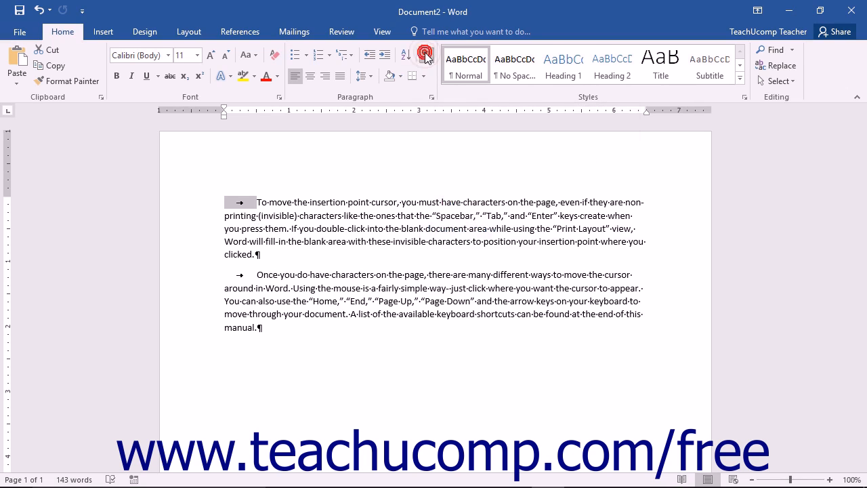
click(424, 55)
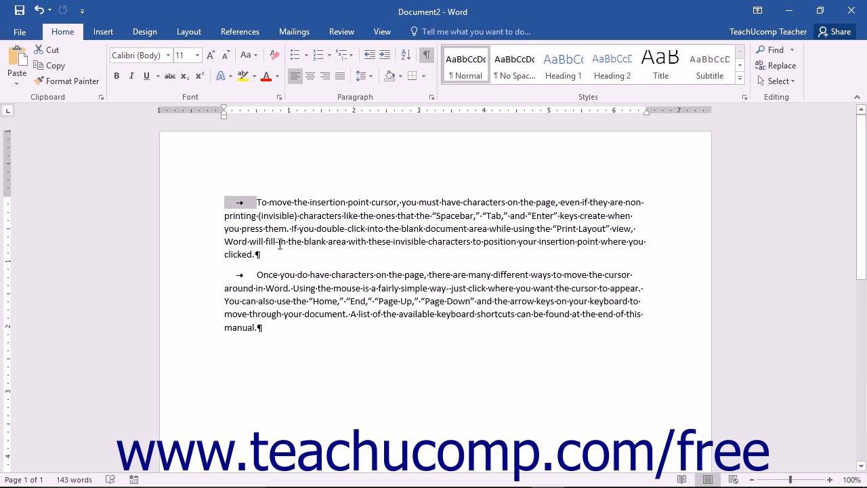
mouse_move(425, 56)
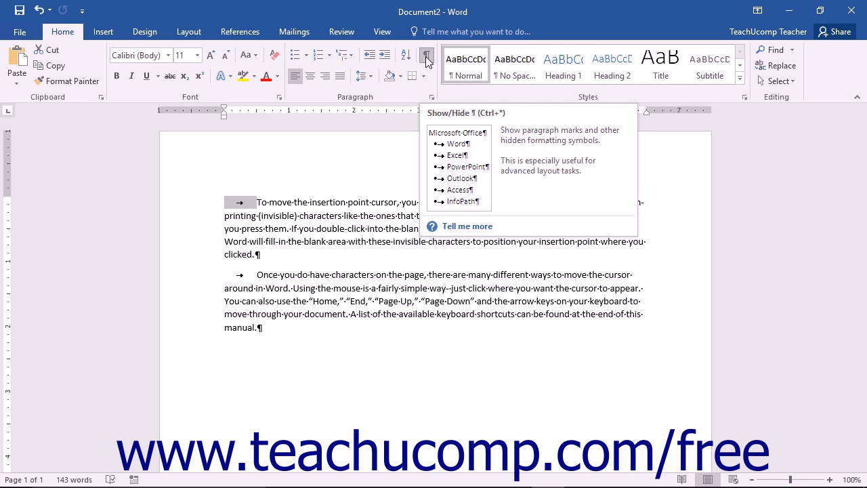
click(425, 54)
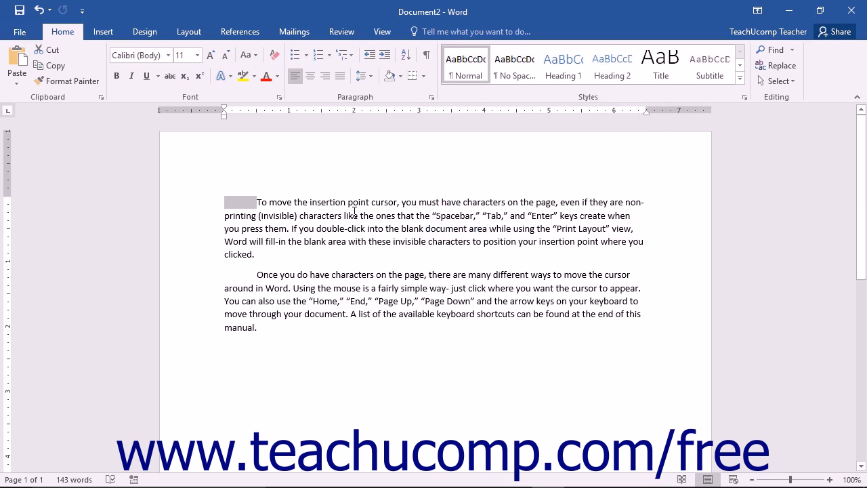